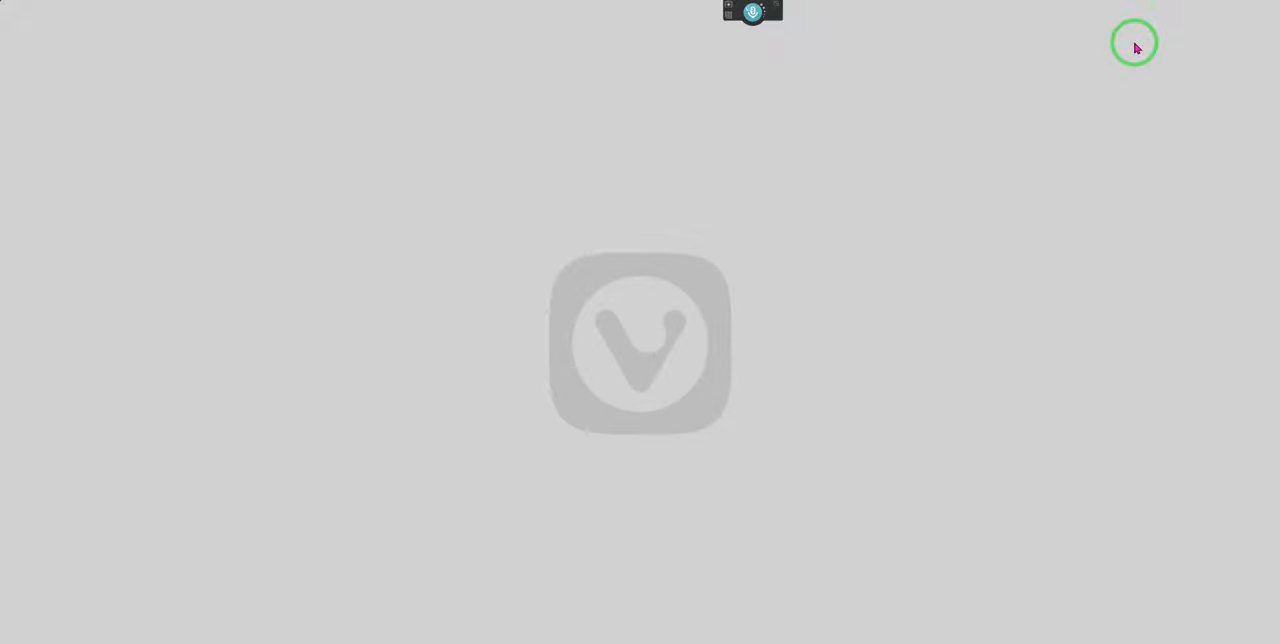
mouse_move(1000, 258)
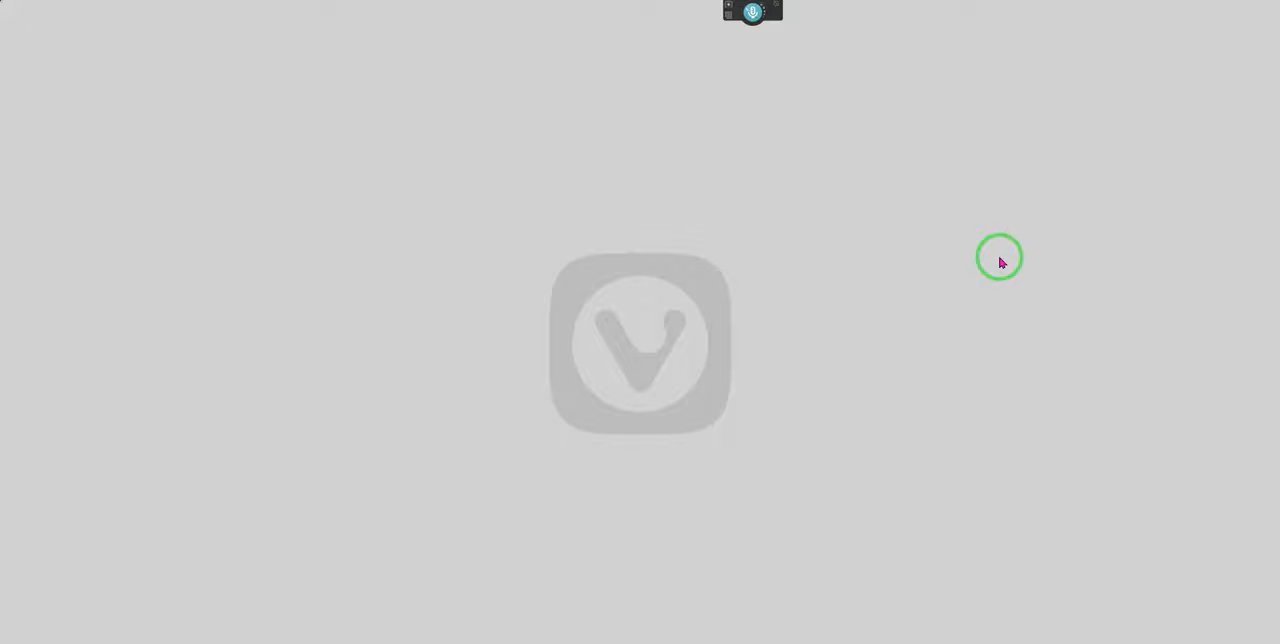